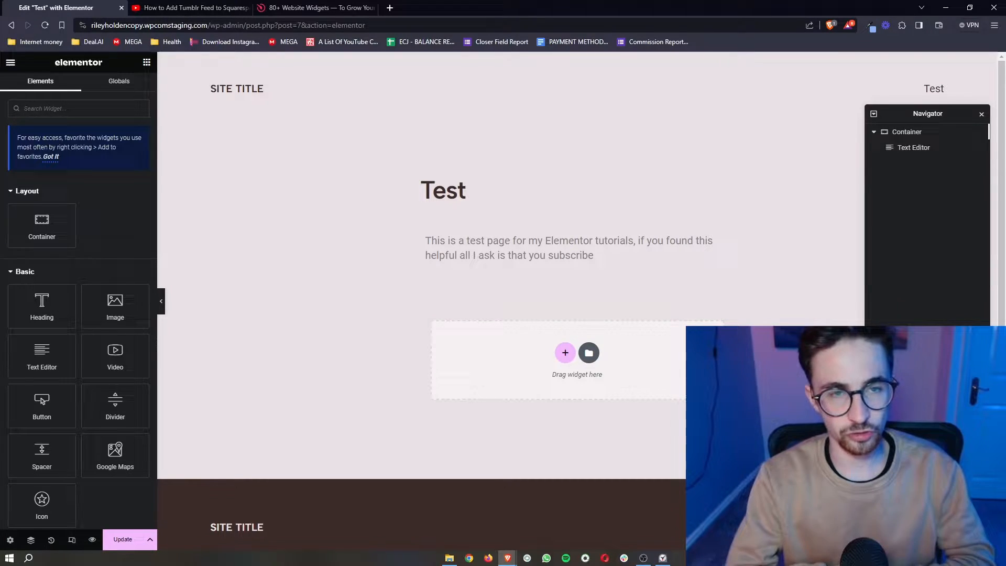
Switch between the Elementor editor and the Elfsight homepage, ending on Elfsight.
{"action": "left_click", "coordinate": [186, 7]}
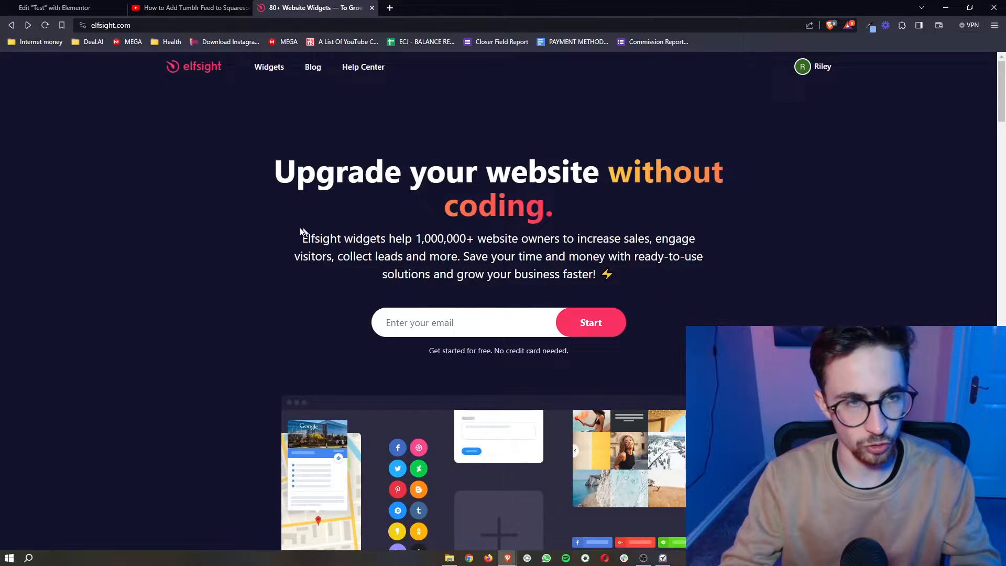
{"action": "mouse_move", "coordinate": [320, 198]}
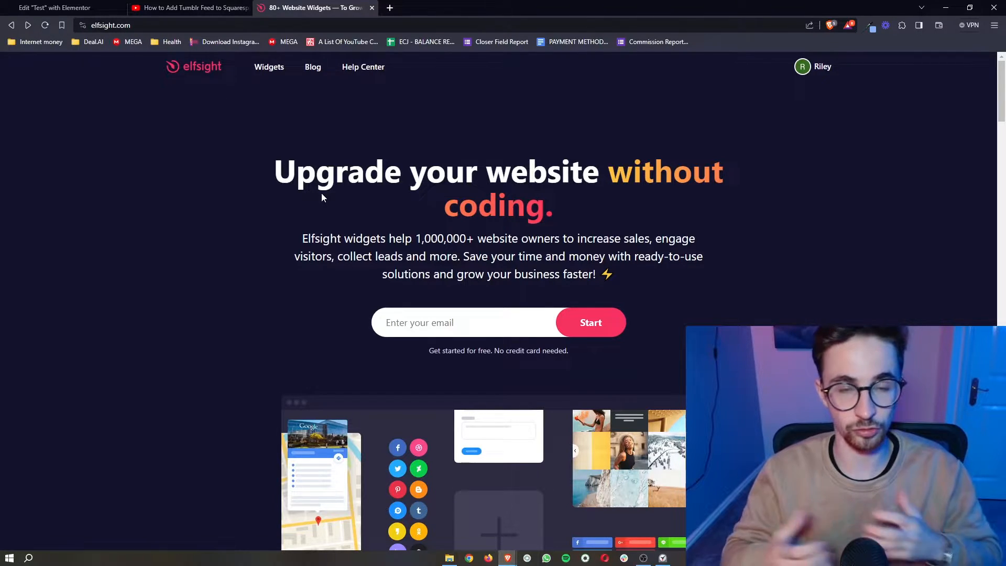
{"action": "left_click", "coordinate": [57, 8]}
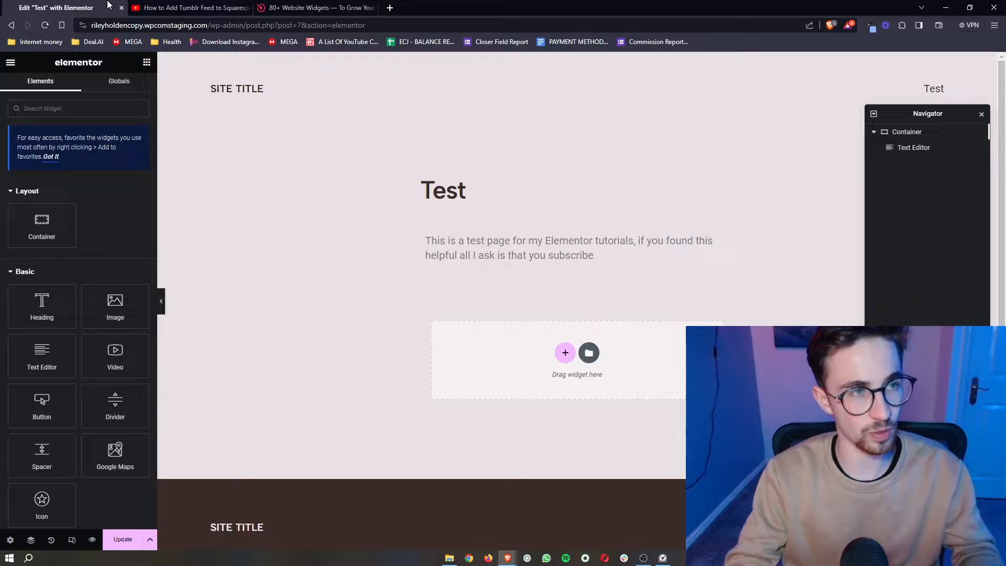
{"action": "mouse_move", "coordinate": [738, 195]}
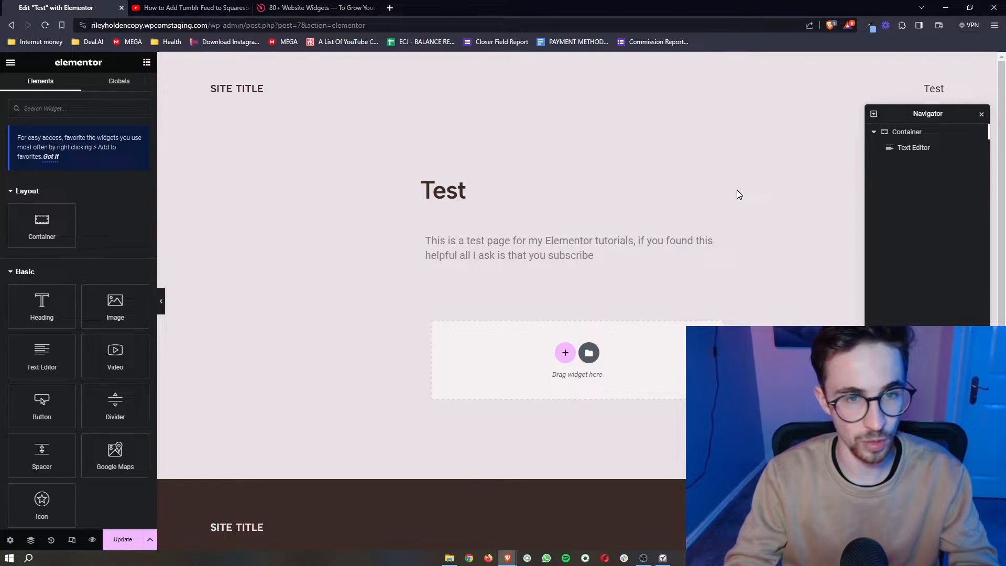
{"action": "left_click", "coordinate": [315, 7]}
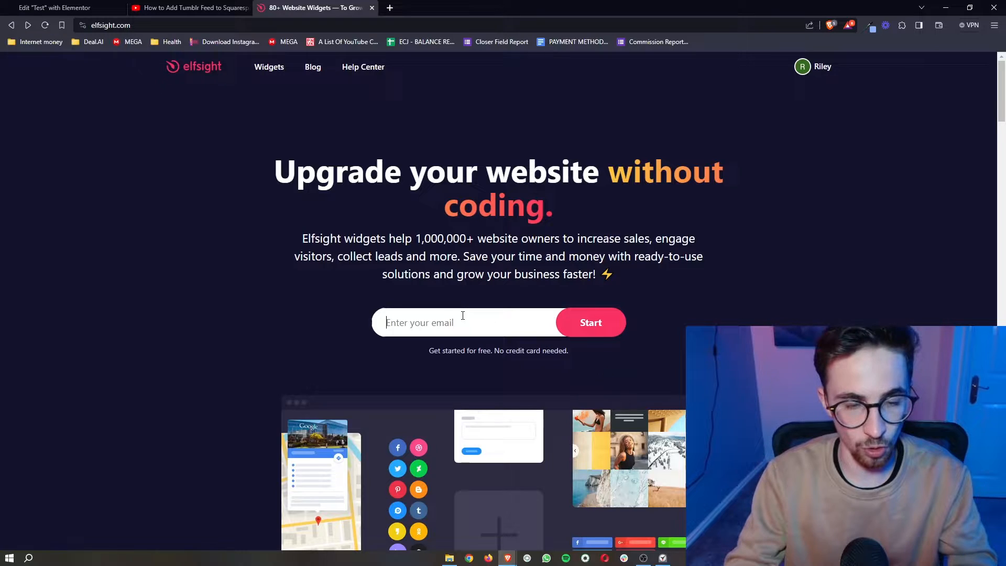
{"action": "mouse_move", "coordinate": [682, 422]}
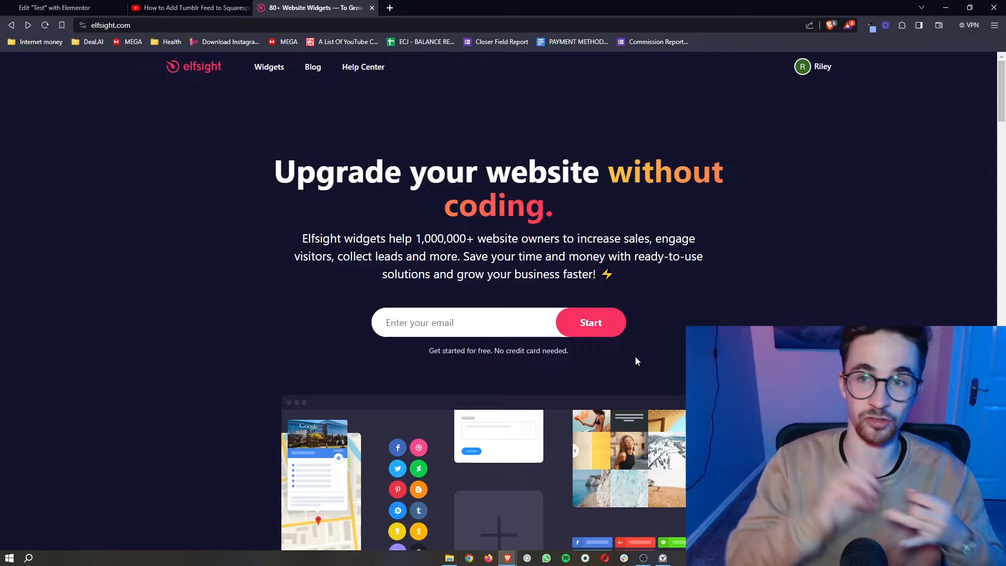
Browse the Elfsight widgets catalog and filter it by 'rss' to find the RSS Feed widget.
{"action": "left_click", "coordinate": [269, 67]}
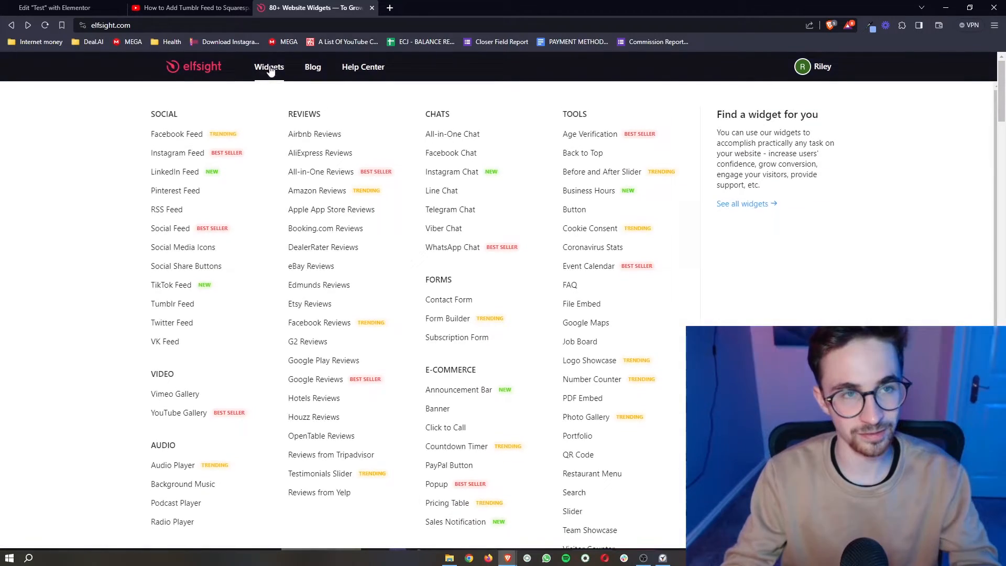
{"action": "left_click", "coordinate": [269, 67]}
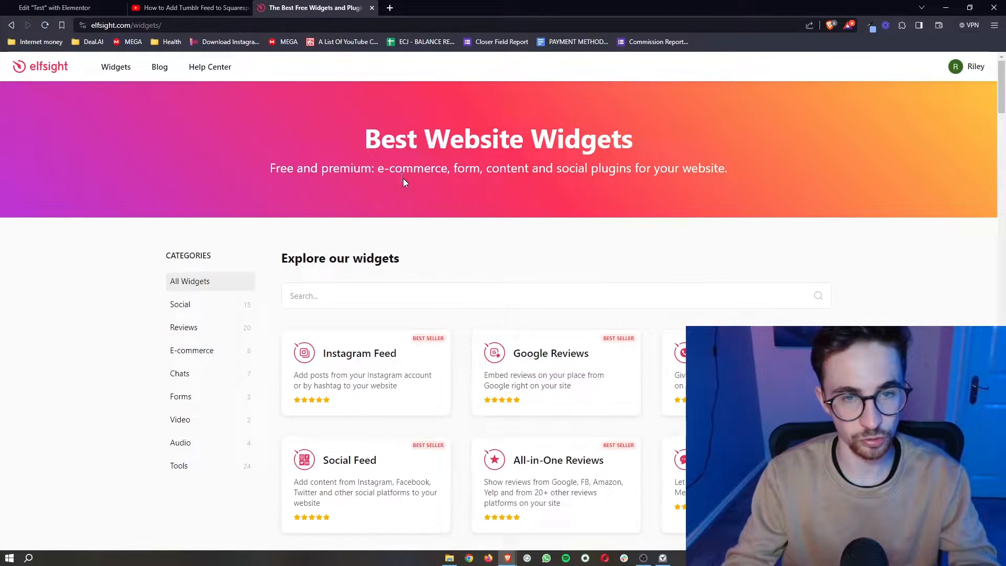
{"action": "scroll", "scroll_direction": "down", "scroll_amount": 3}
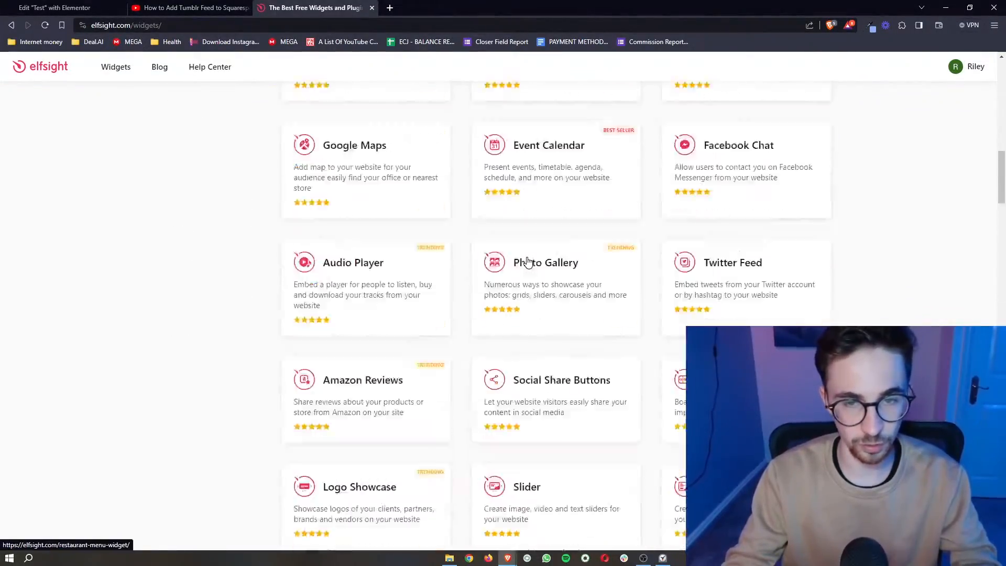
{"action": "scroll", "scroll_direction": "up", "scroll_amount": 3}
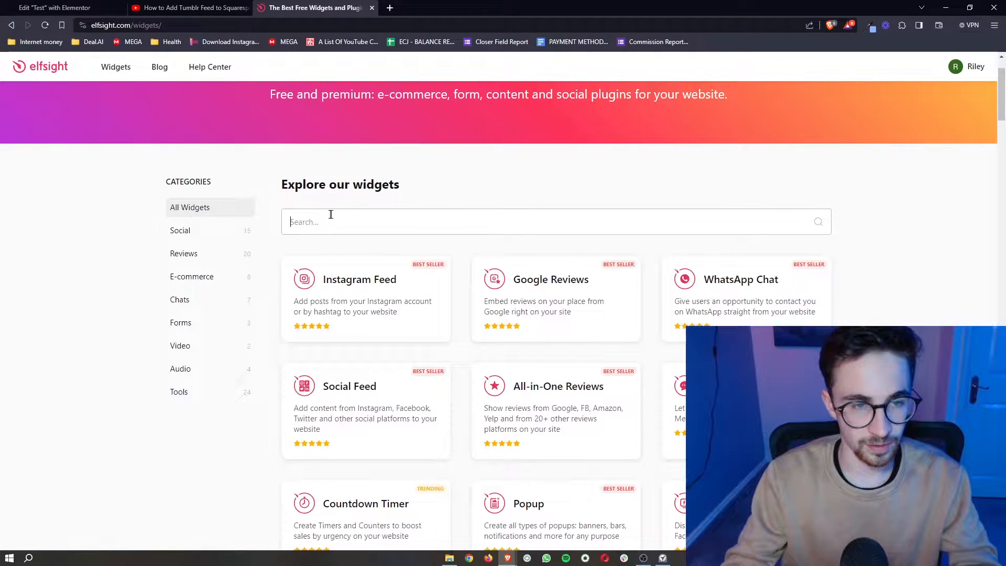
{"action": "type", "text": "rss"}
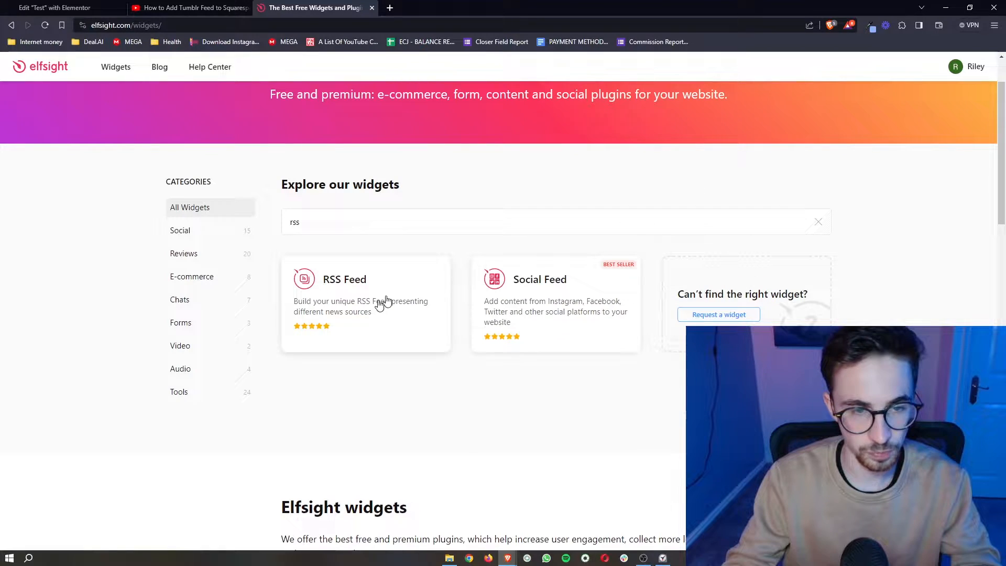
{"action": "mouse_move", "coordinate": [384, 310]}
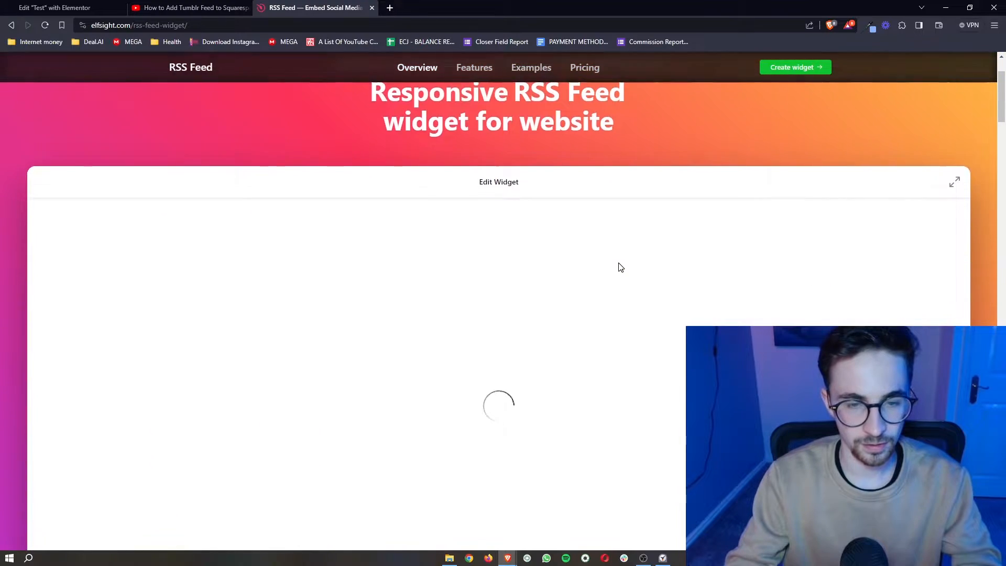
Continue with the Masonry Dark template for the RSS Feed widget.
{"action": "scroll", "scroll_direction": "down", "scroll_amount": 3}
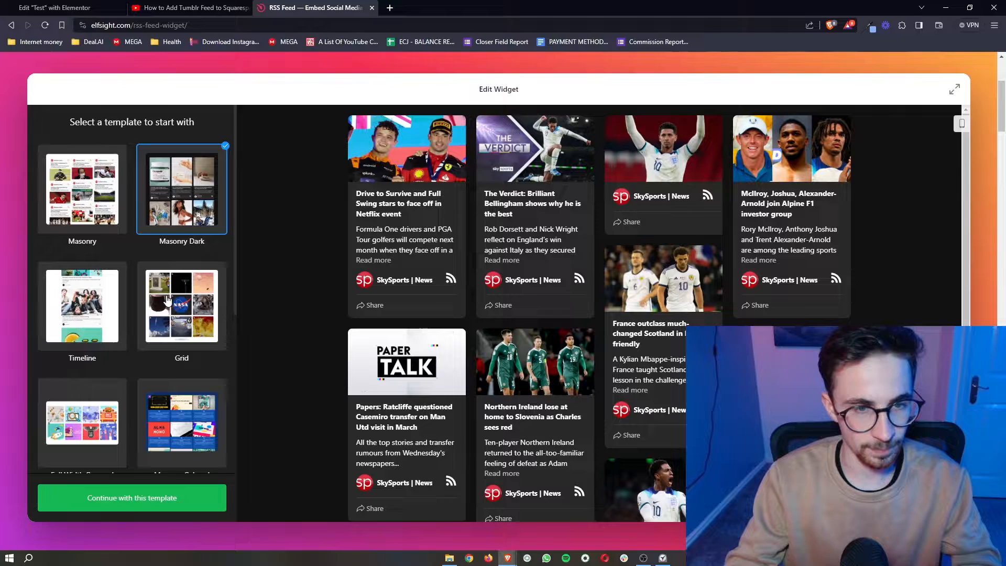
{"action": "scroll", "scroll_direction": "down", "scroll_amount": 3}
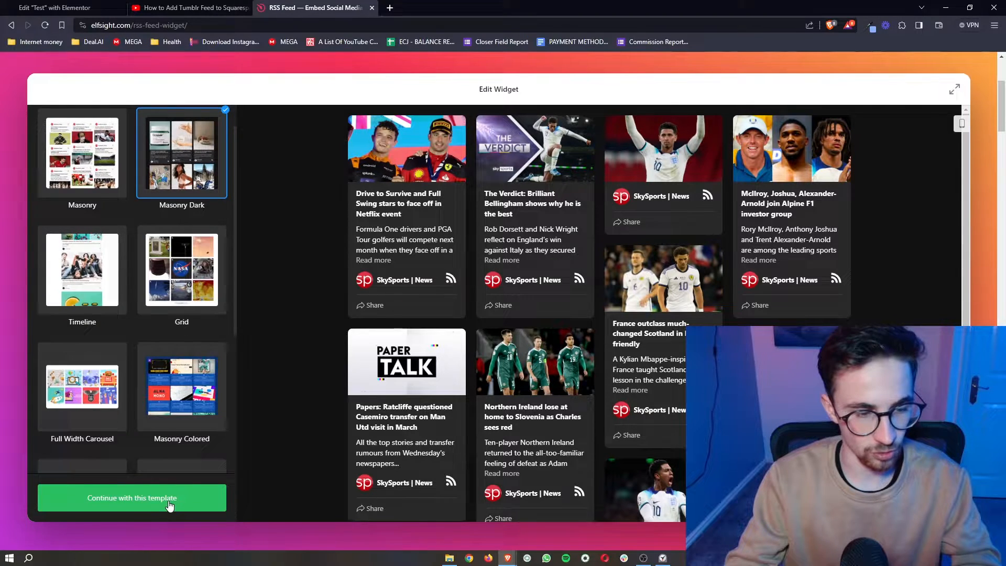
{"action": "left_click", "coordinate": [132, 497]}
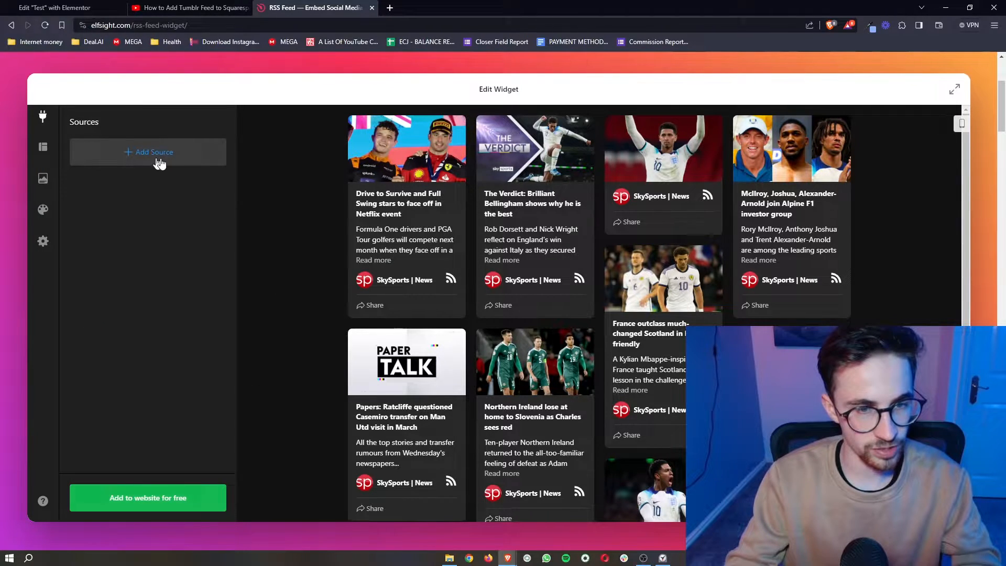
Save the Sky News RSS source, check the Layout options, and return to Sources.
{"action": "left_click", "coordinate": [439, 7]}
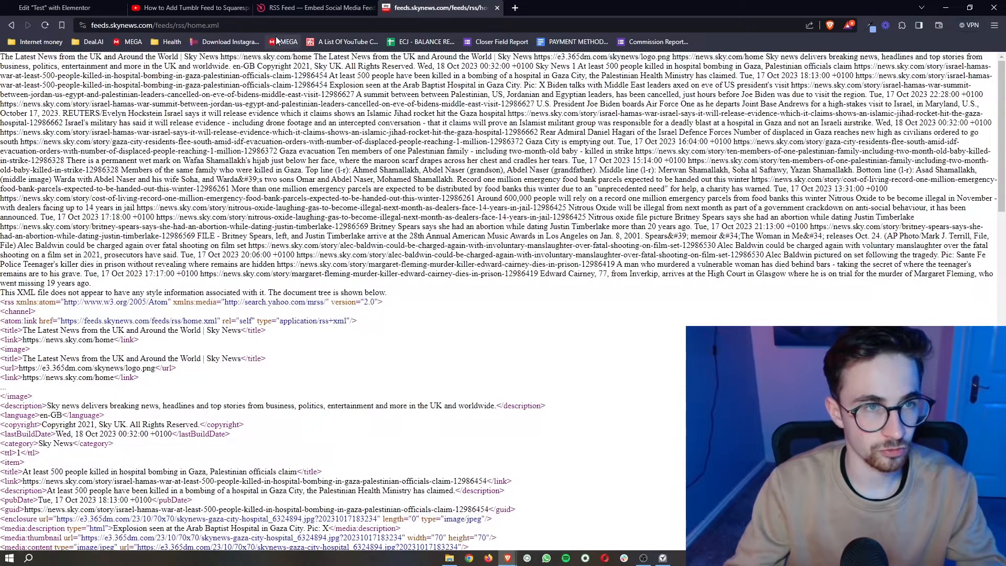
{"action": "left_click", "coordinate": [313, 7]}
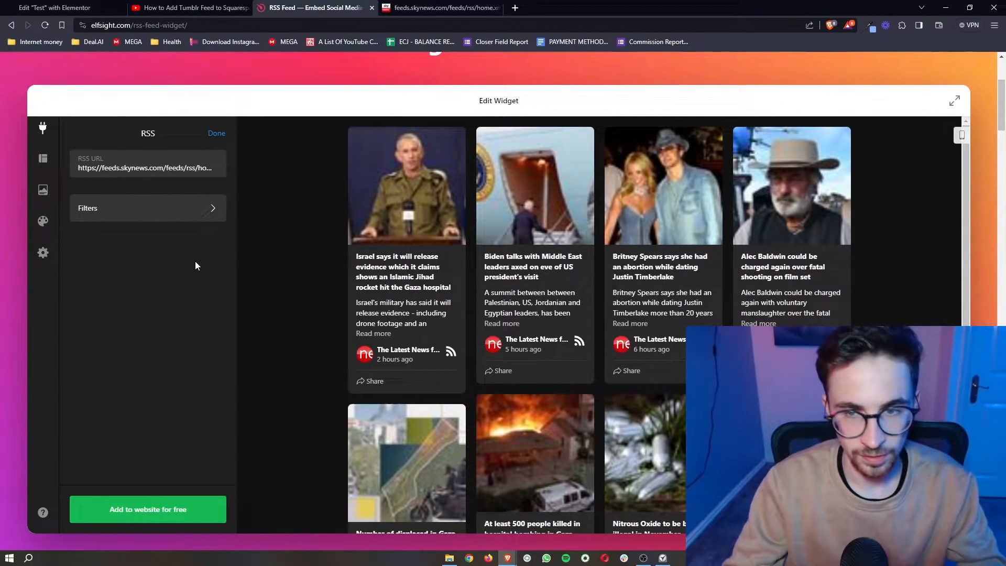
{"action": "mouse_move", "coordinate": [42, 170]}
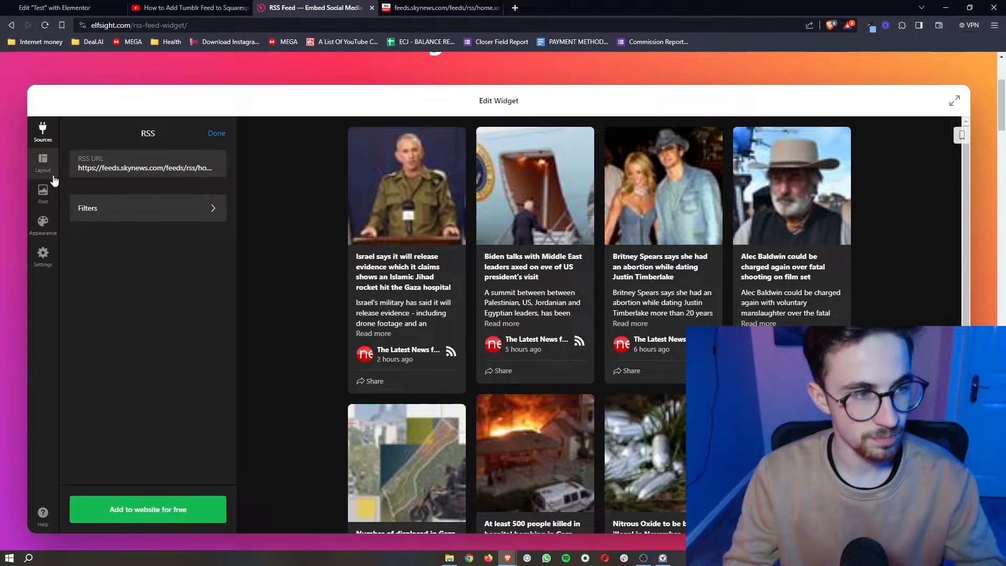
{"action": "left_click", "coordinate": [42, 161]}
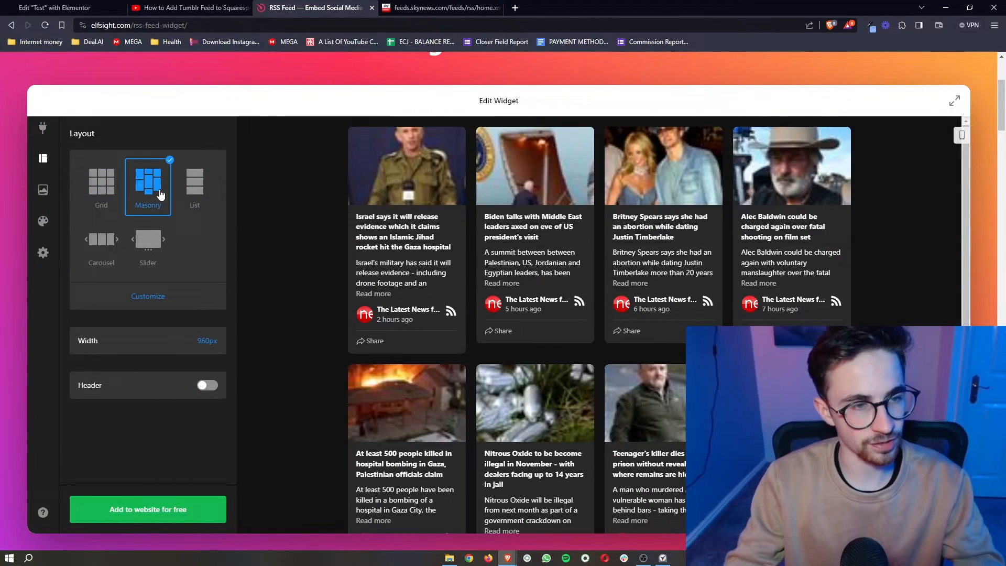
{"action": "left_click", "coordinate": [42, 190]}
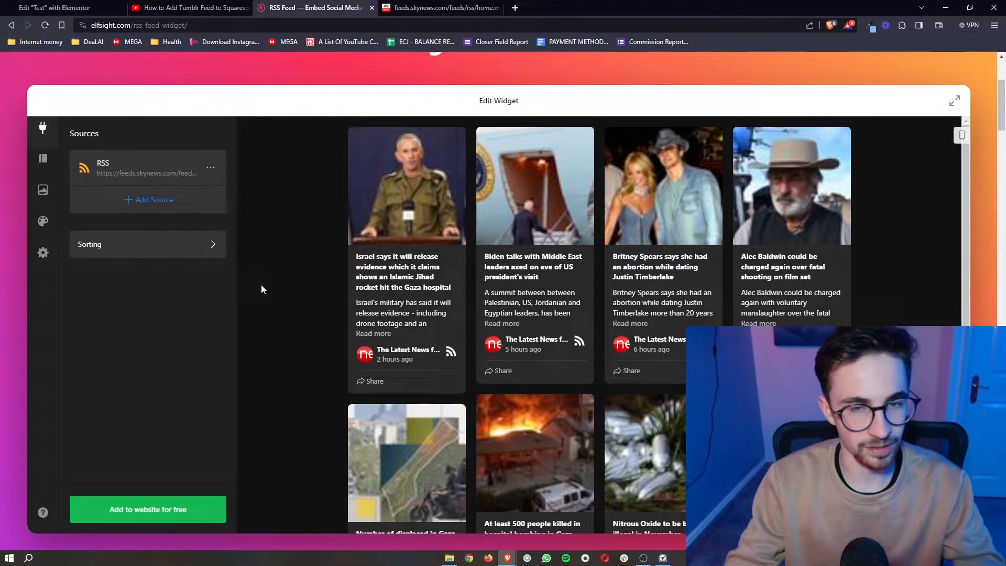
{"action": "mouse_move", "coordinate": [858, 275]}
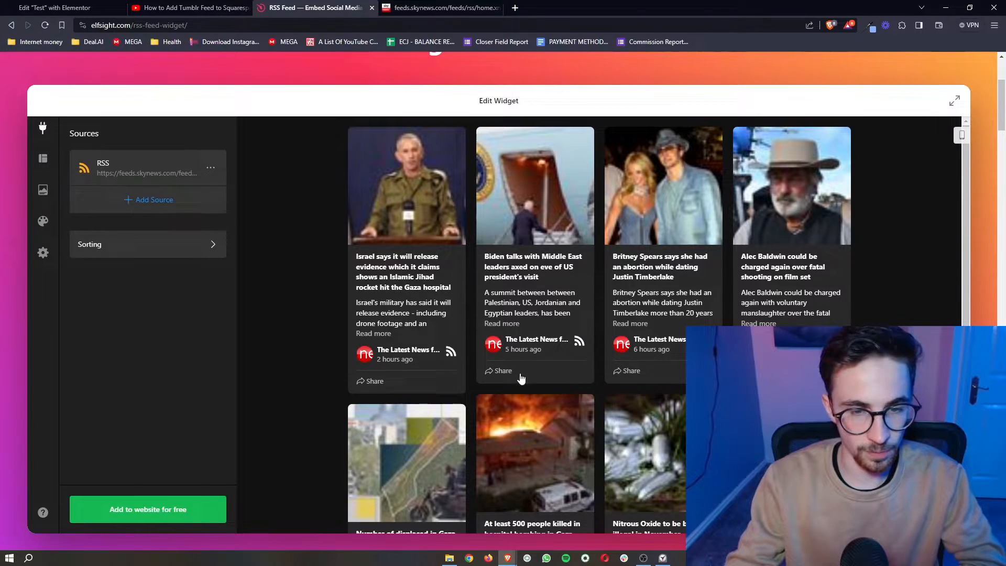
{"action": "mouse_move", "coordinate": [148, 510]}
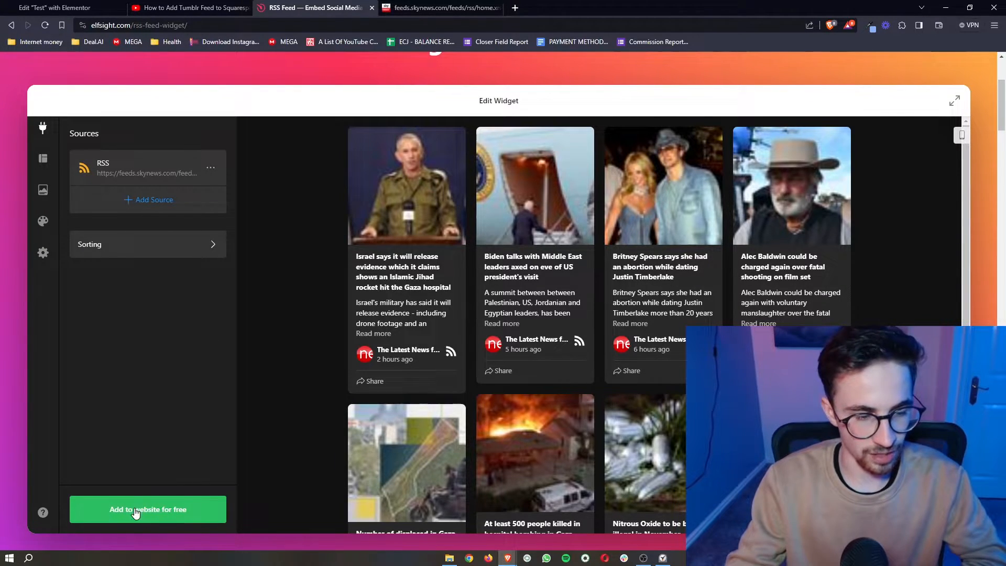
Publish the RSS Feed widget on the Free plan and return to Elementor with its embed code.
{"action": "left_click", "coordinate": [148, 509]}
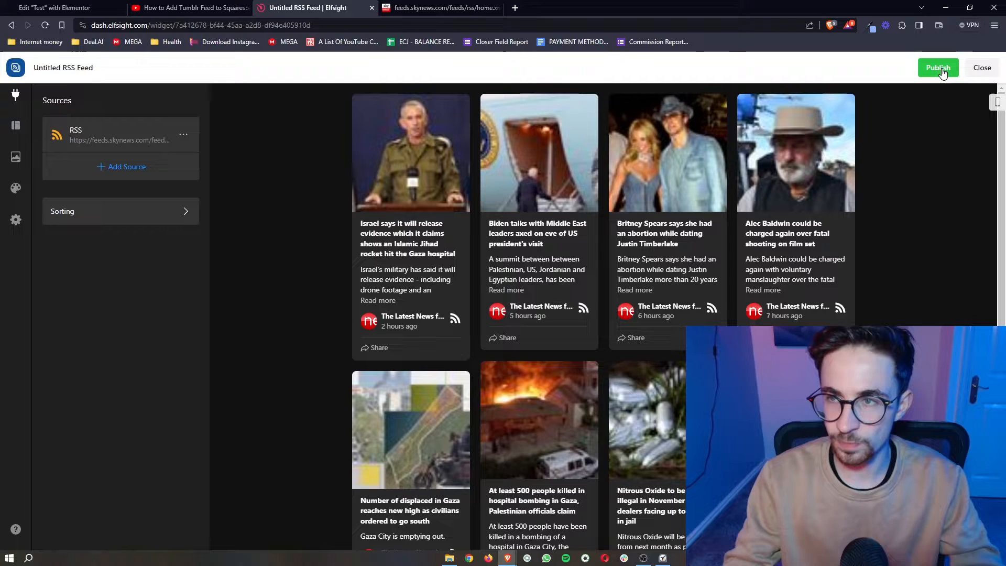
{"action": "left_click", "coordinate": [937, 67]}
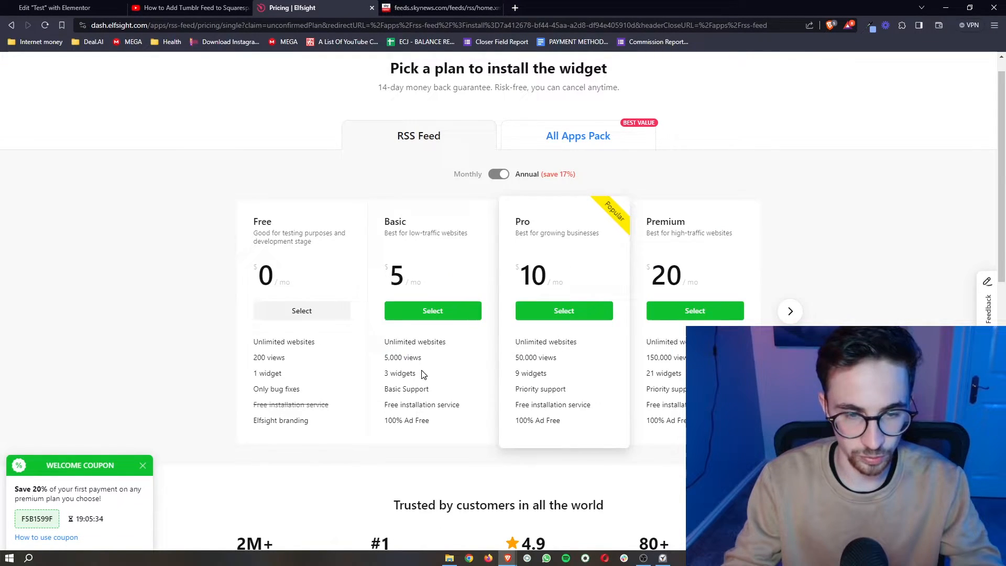
{"action": "mouse_move", "coordinate": [544, 410]}
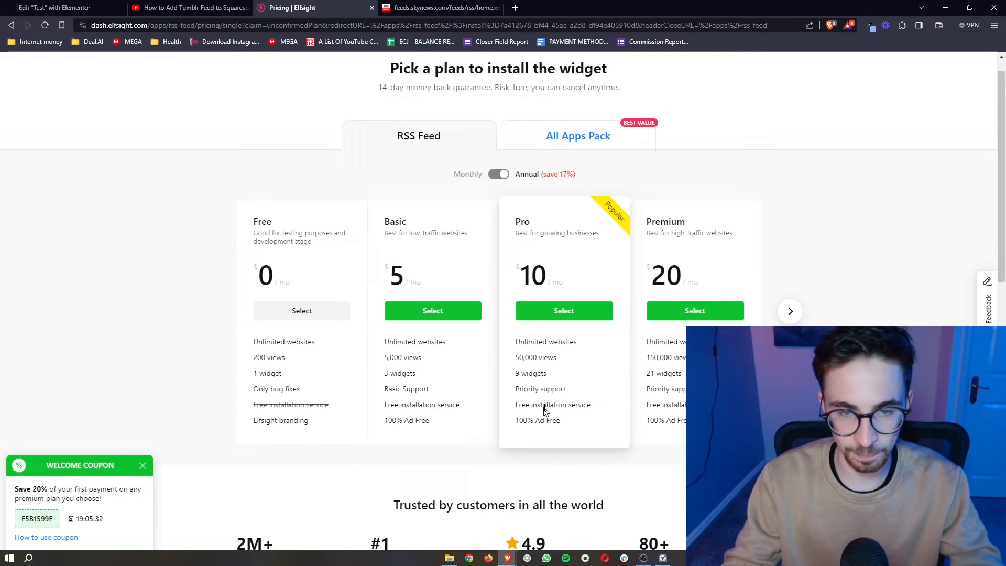
{"action": "mouse_move", "coordinate": [356, 296]}
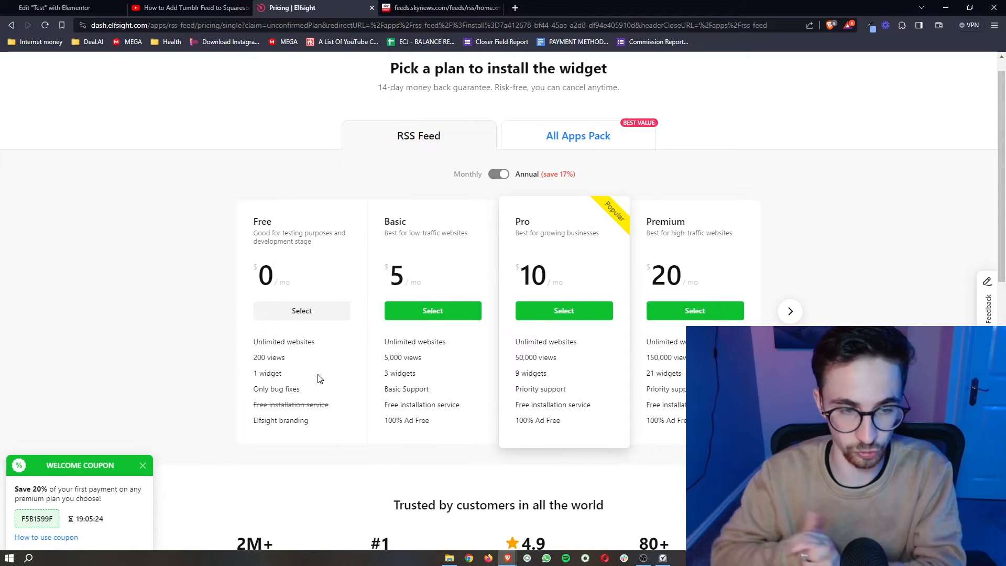
{"action": "mouse_move", "coordinate": [311, 365]}
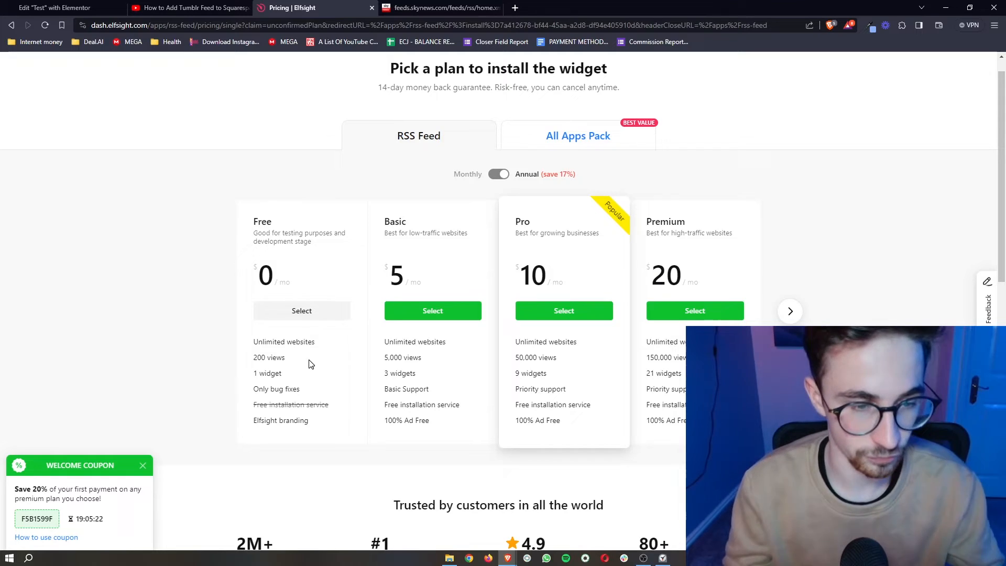
{"action": "left_click", "coordinate": [302, 311]}
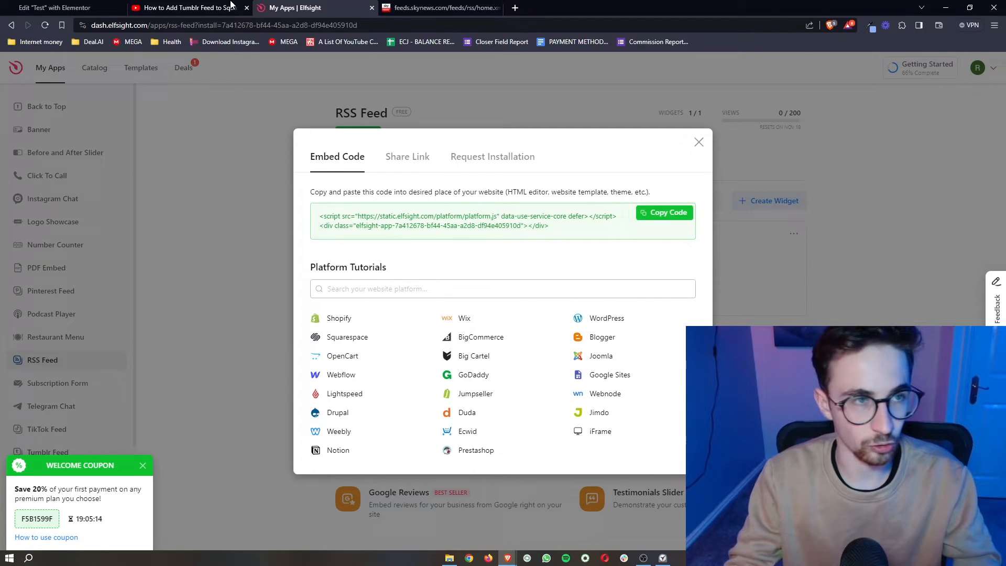
{"action": "left_click", "coordinate": [55, 7]}
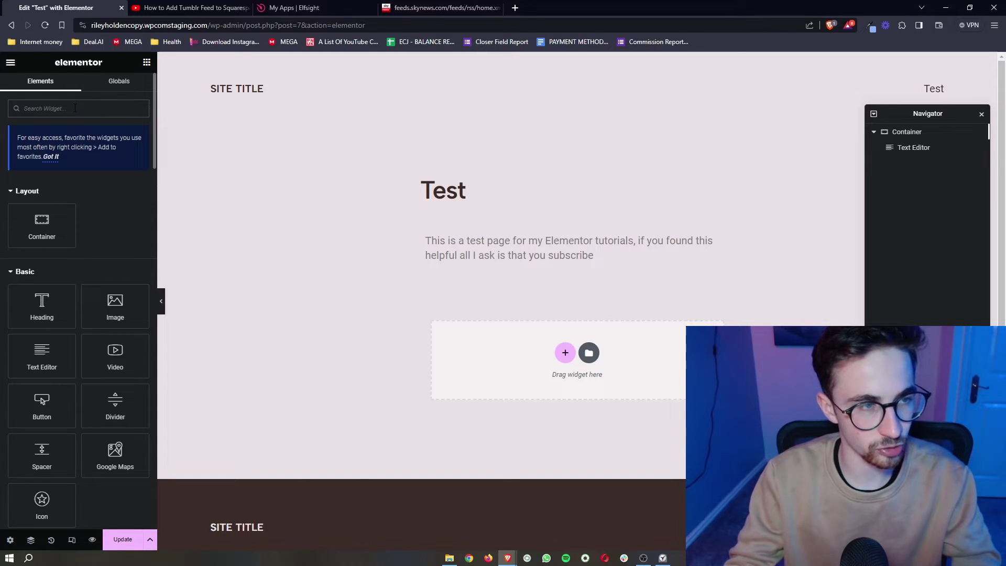
Add an HTML widget holding the Elfsight embed code so Sky News cards show on the page.
{"action": "type", "text": "ht"}
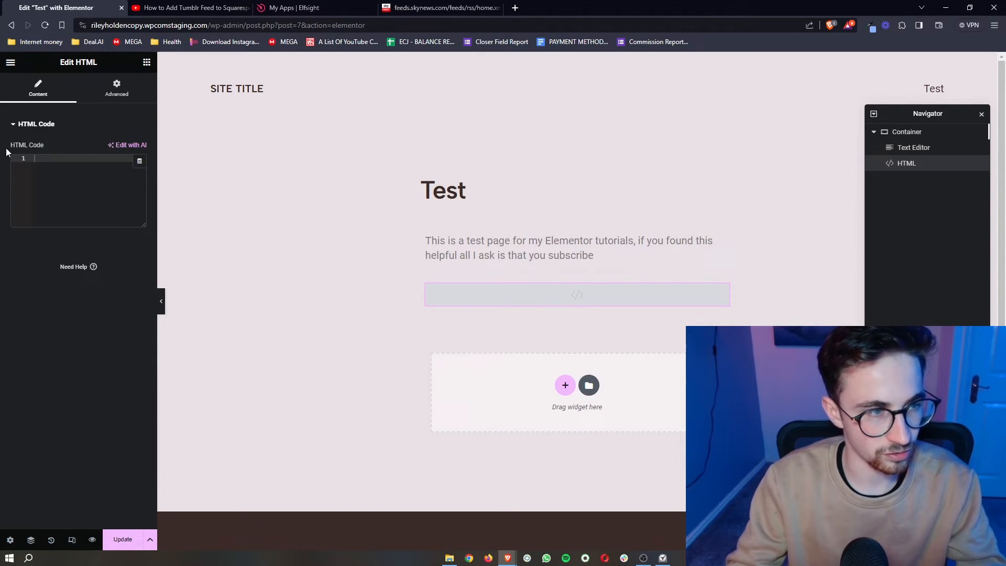
{"action": "double_click", "coordinate": [28, 144]}
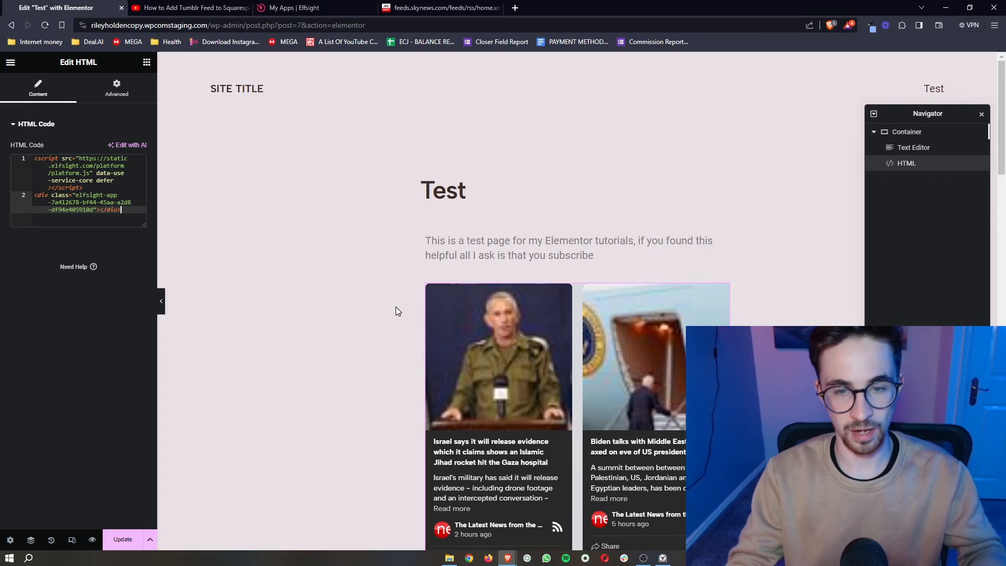
{"action": "scroll", "scroll_direction": "down", "scroll_amount": 3}
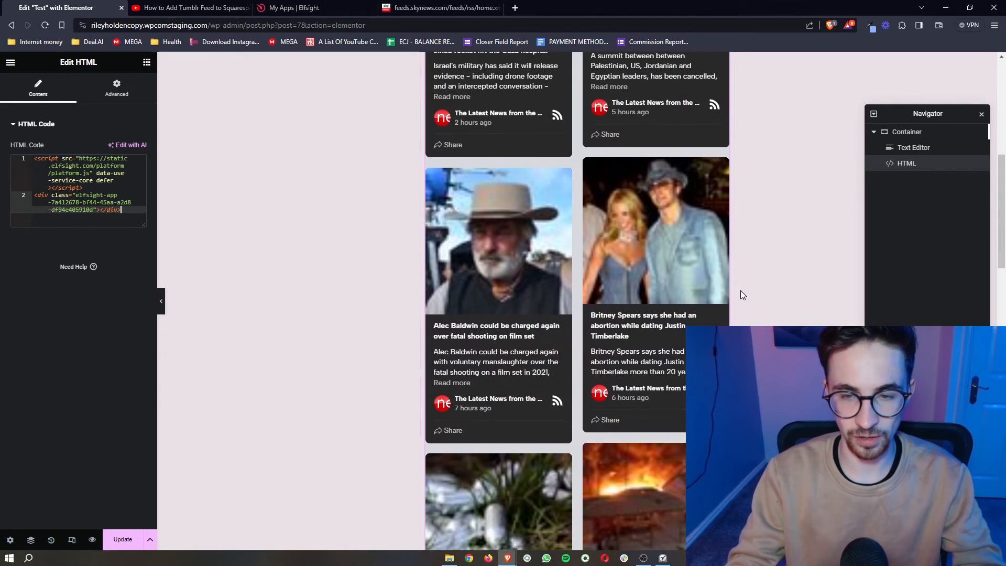
{"action": "scroll", "scroll_direction": "down", "scroll_amount": 3}
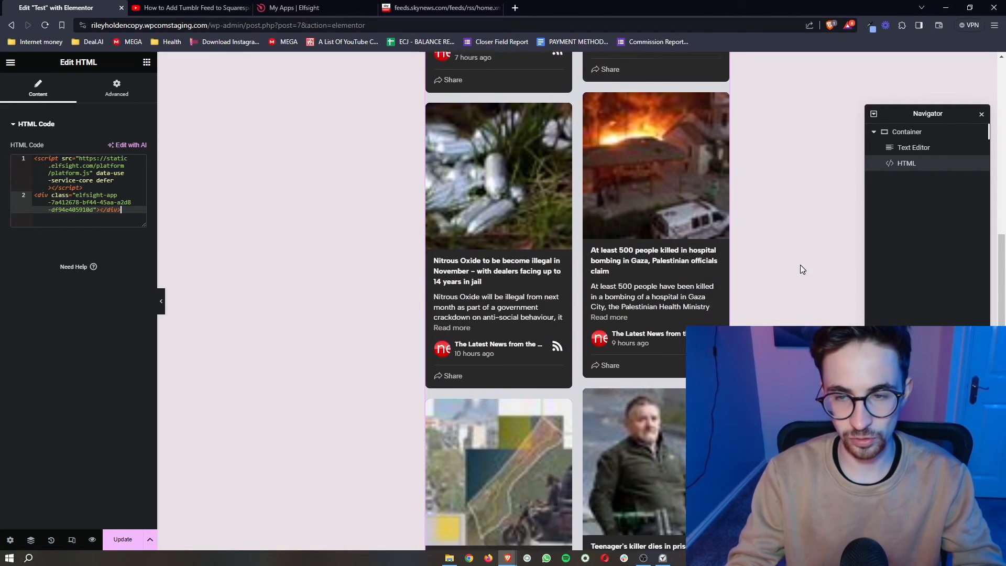
{"action": "scroll", "scroll_direction": "up", "scroll_amount": 3}
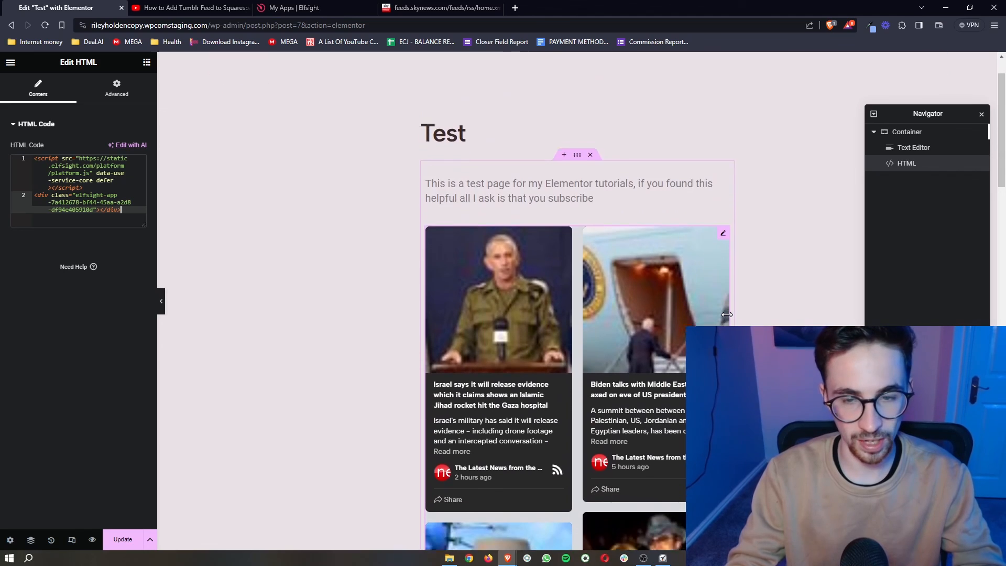